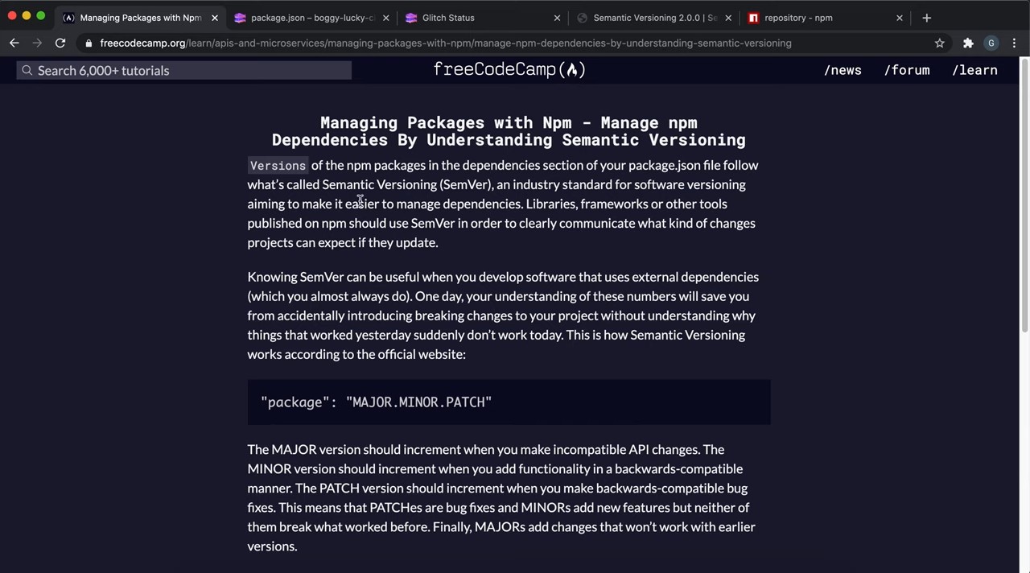
mouse_move(357, 408)
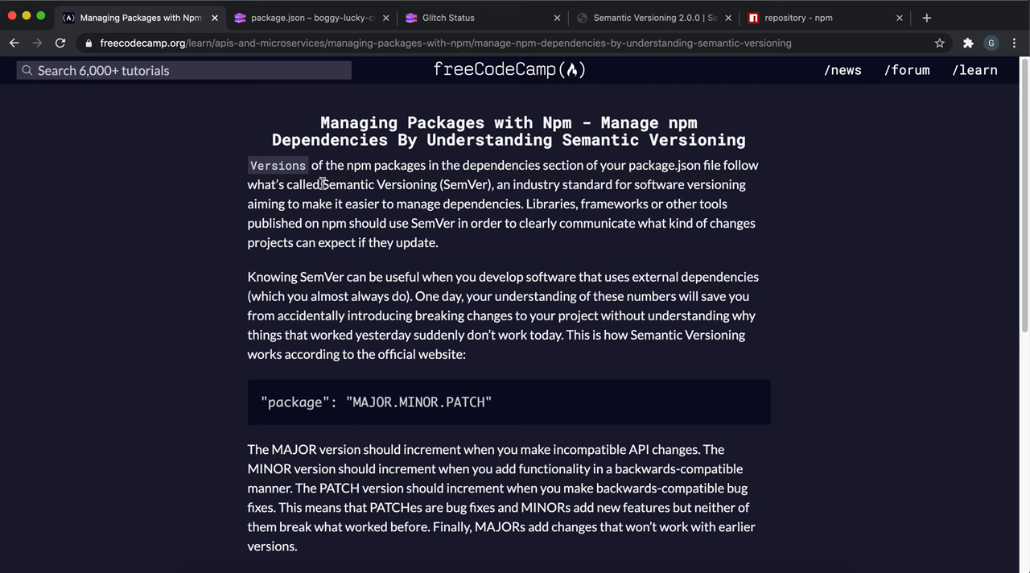
- Read the SemVer explanation, highlighting MAJOR, MINOR and PATCH in the version format
drag(322, 183, 491, 183)
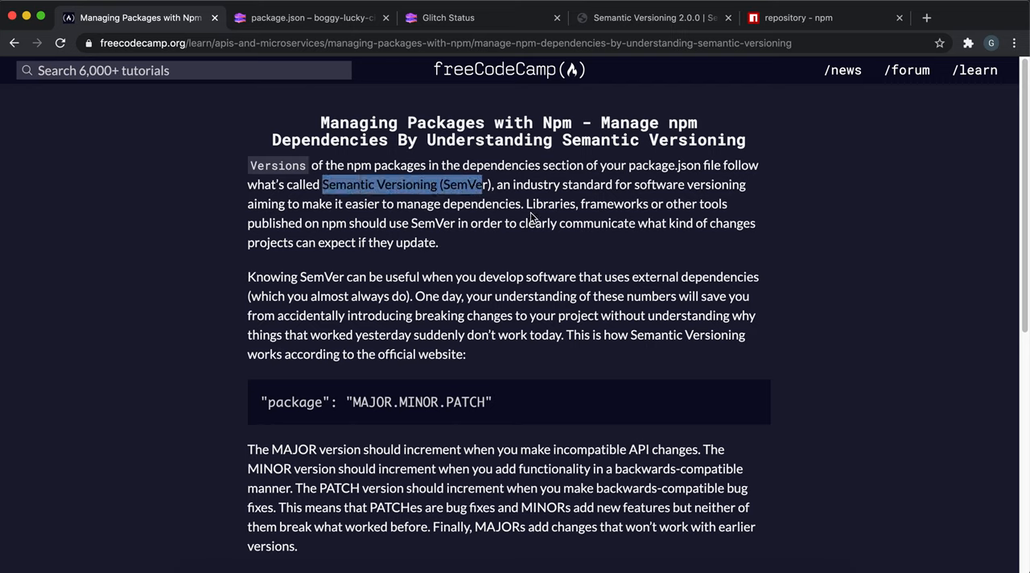
mouse_move(493, 244)
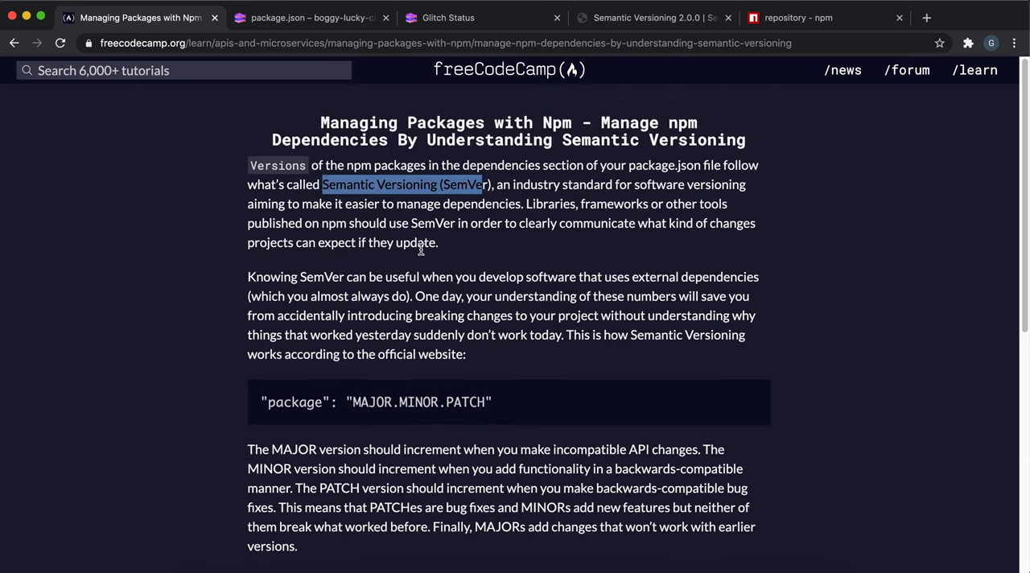
mouse_move(434, 407)
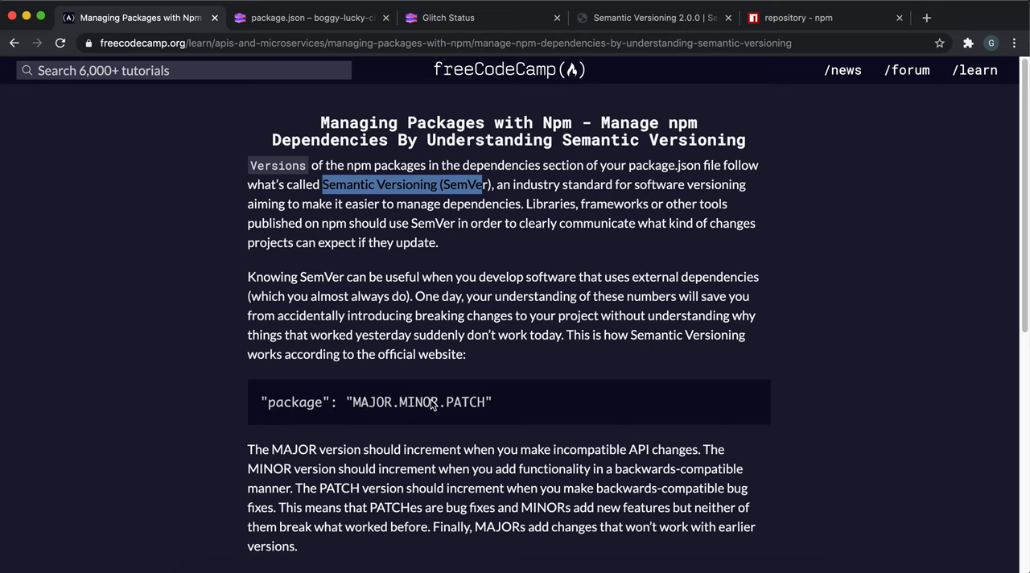
mouse_move(441, 410)
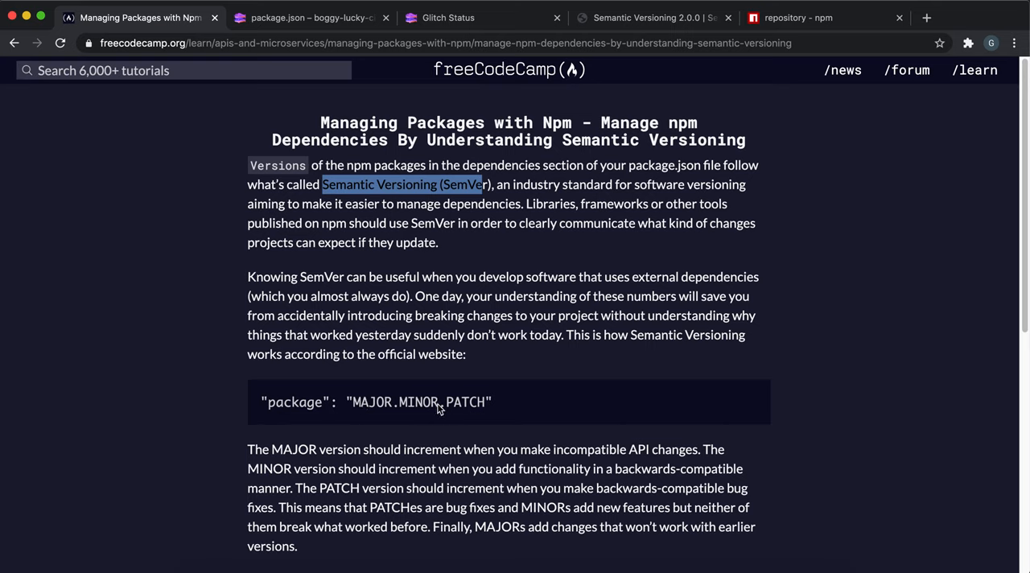
double_click(376, 402)
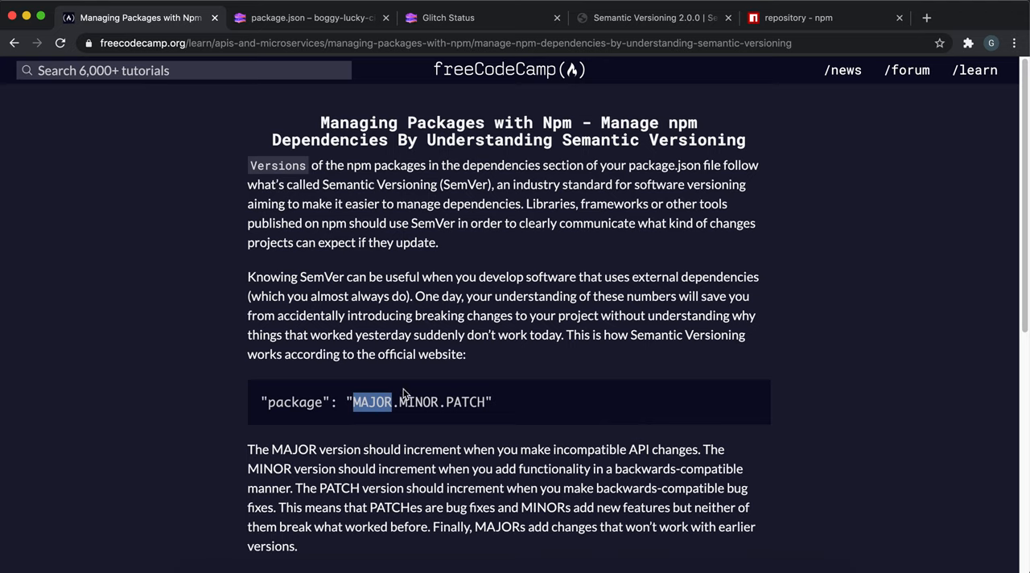
mouse_move(367, 408)
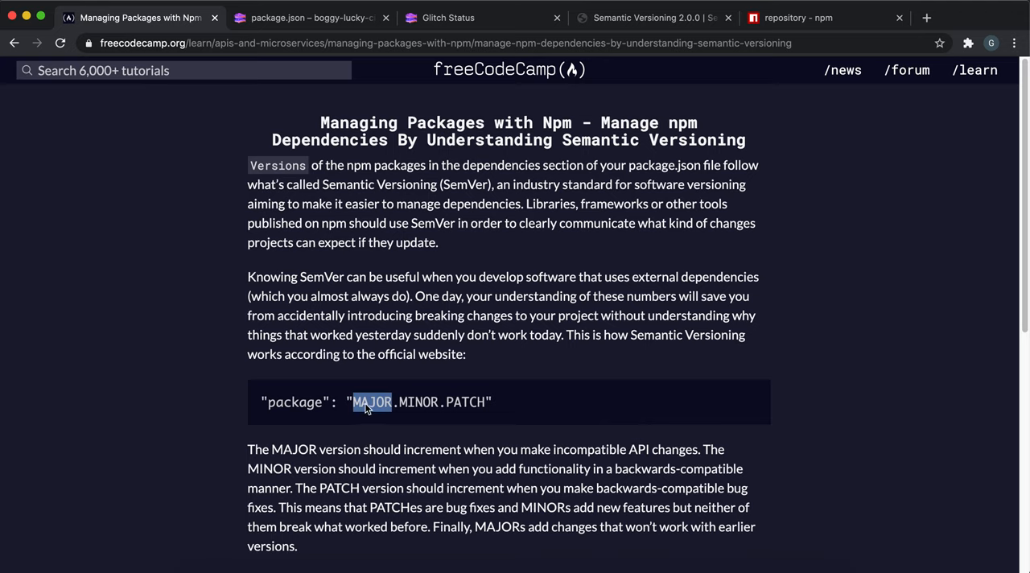
mouse_move(402, 409)
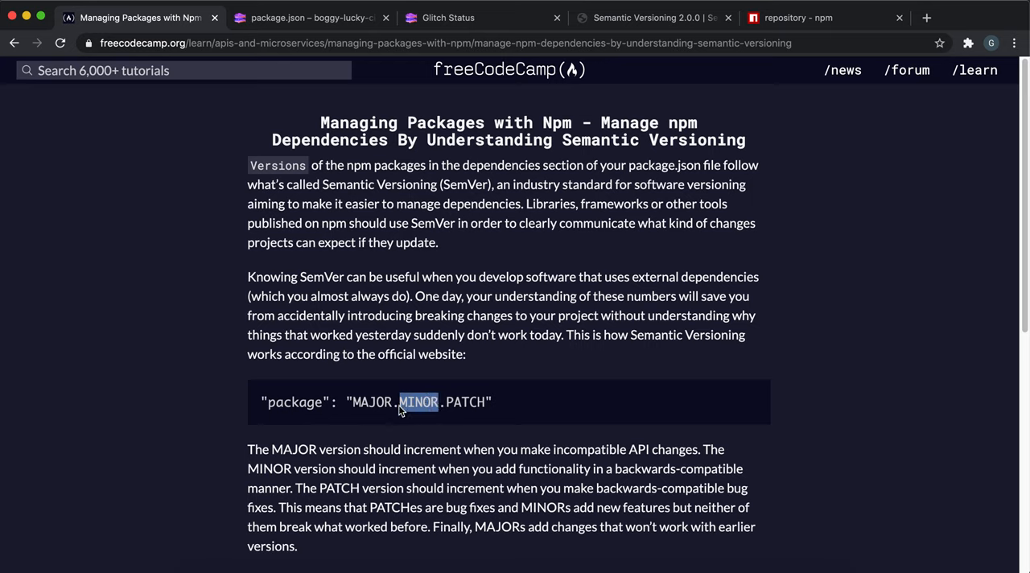
mouse_move(418, 391)
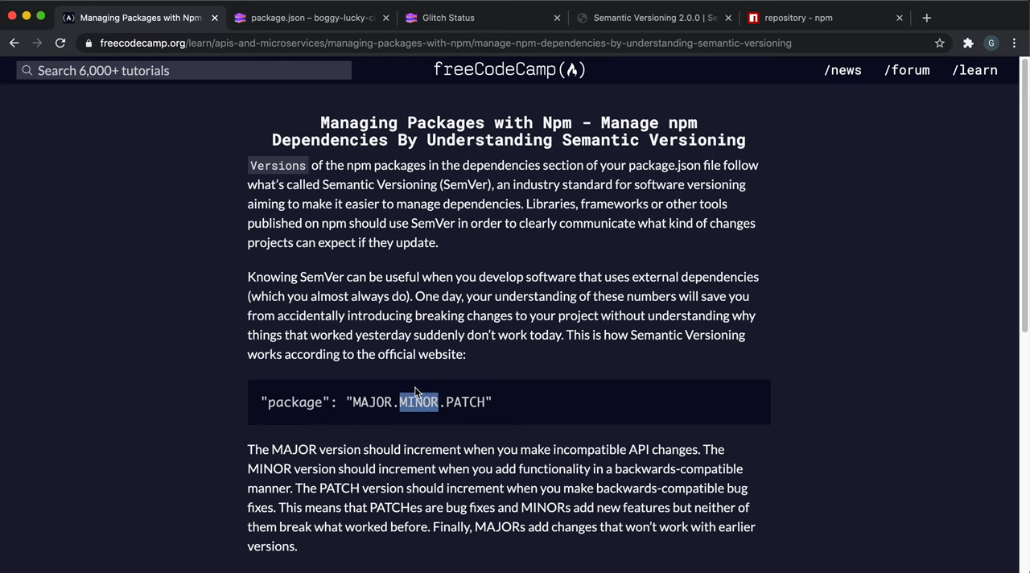
mouse_move(422, 399)
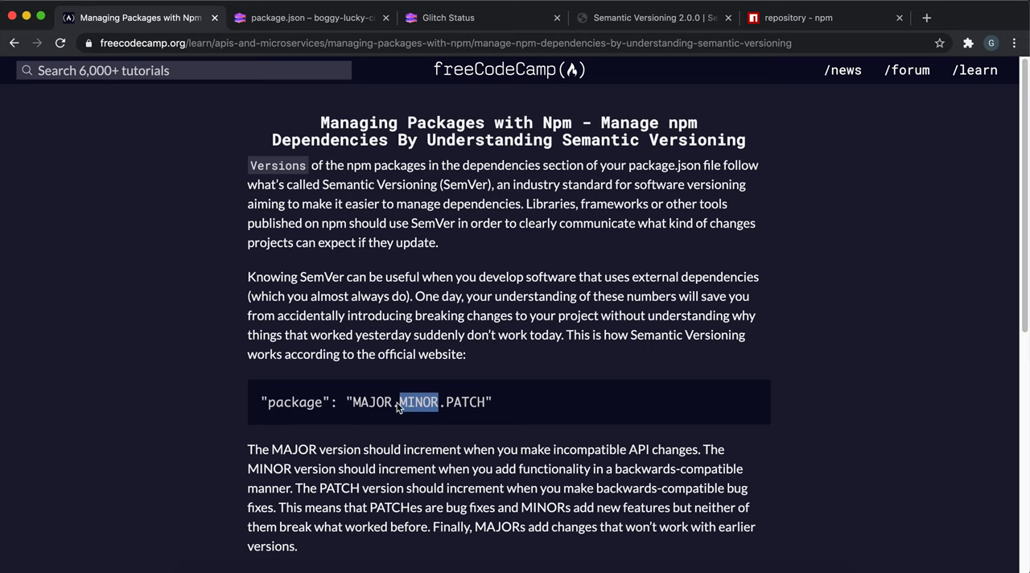
mouse_move(491, 410)
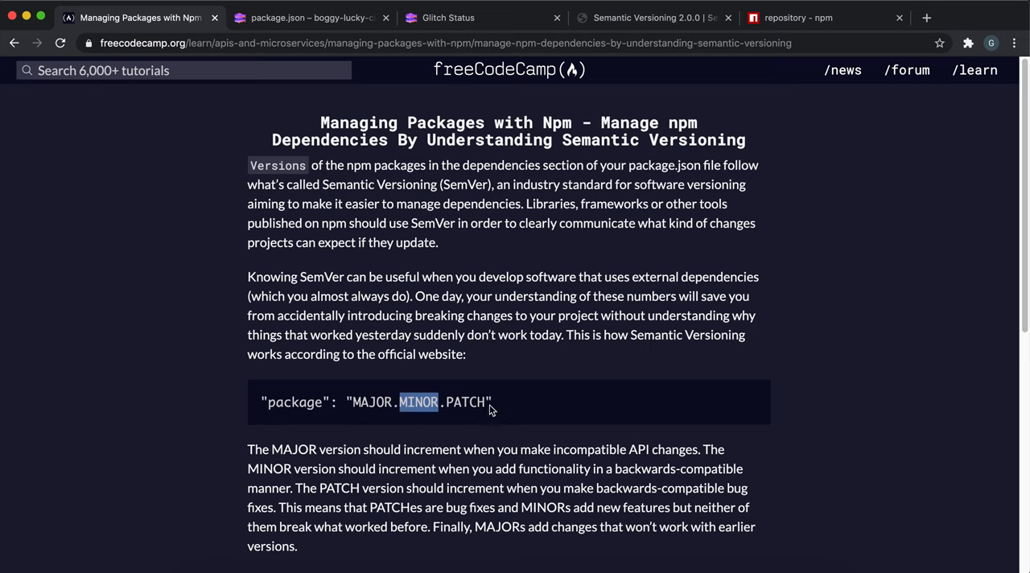
double_click(473, 402)
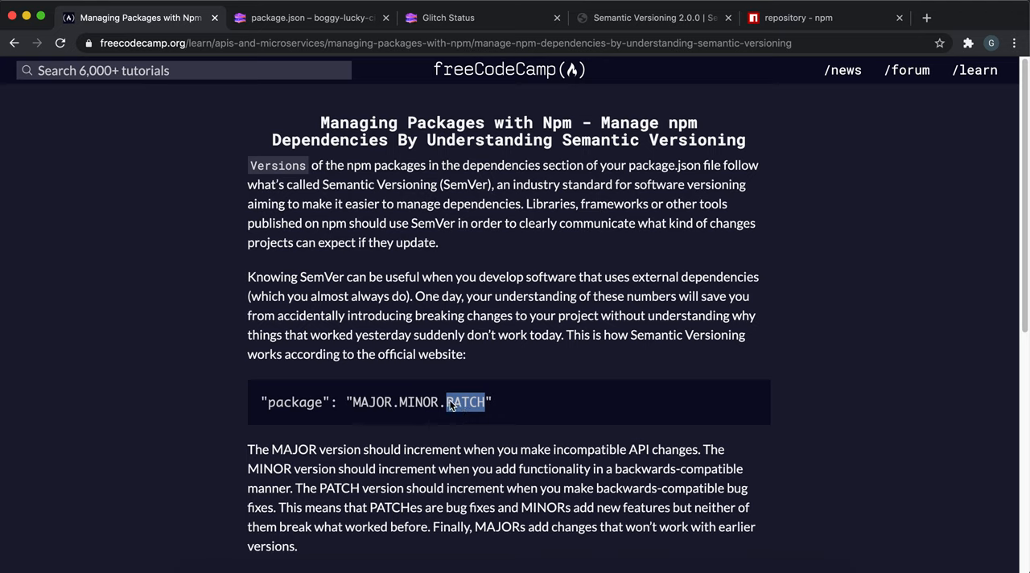
mouse_move(434, 427)
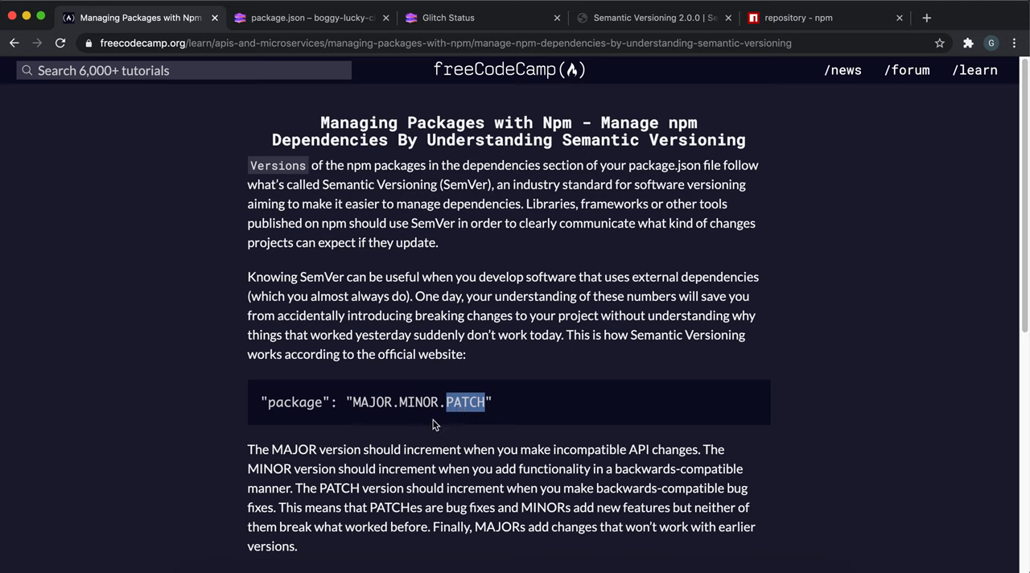
mouse_move(457, 427)
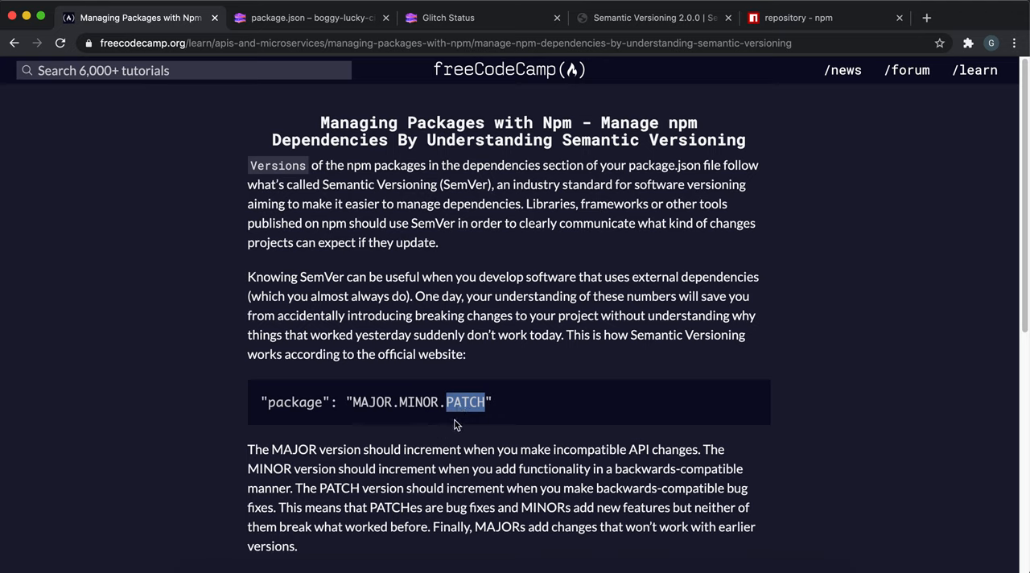
mouse_move(457, 415)
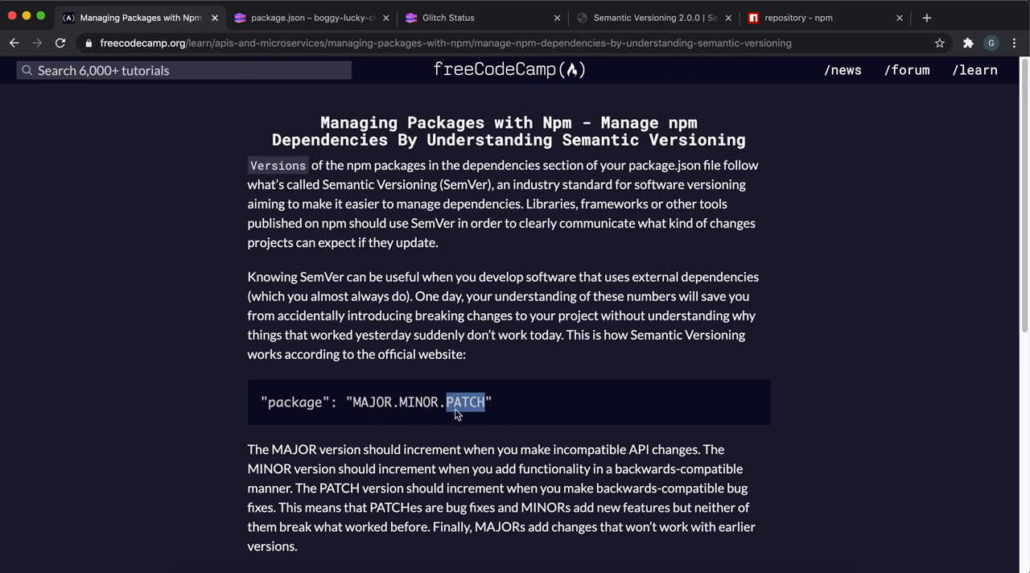
mouse_move(524, 435)
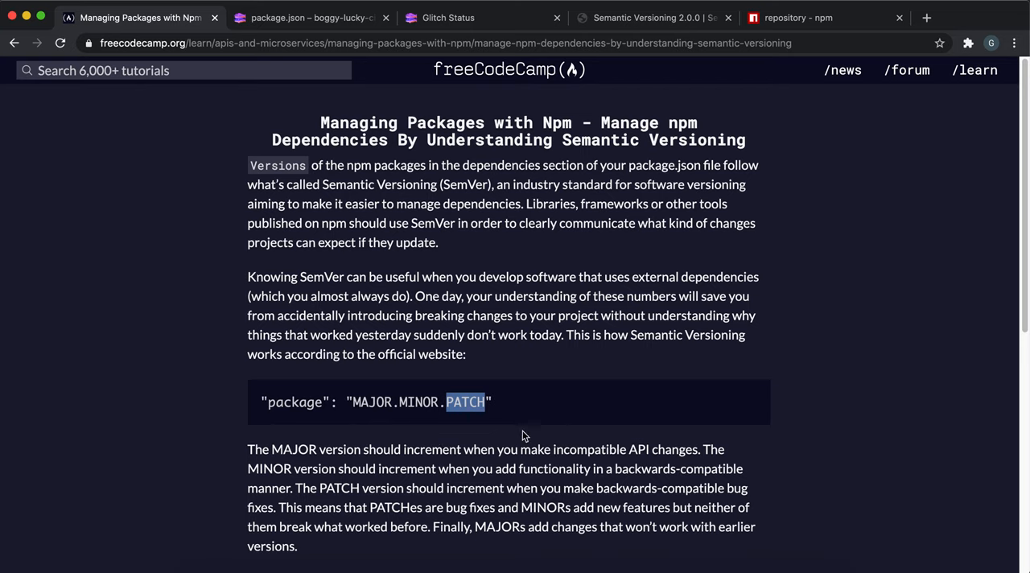
mouse_move(328, 489)
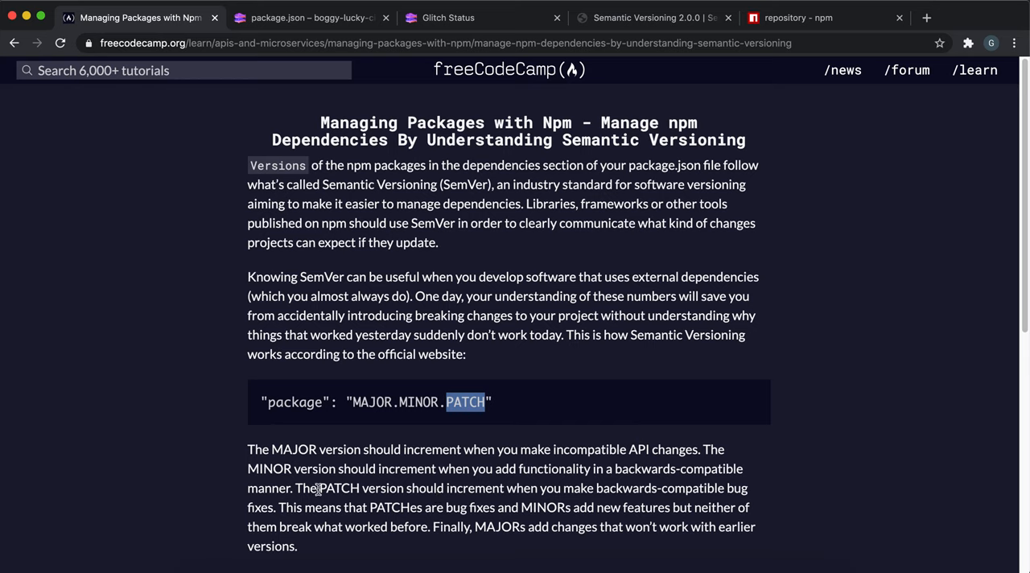
drag(319, 449, 525, 449)
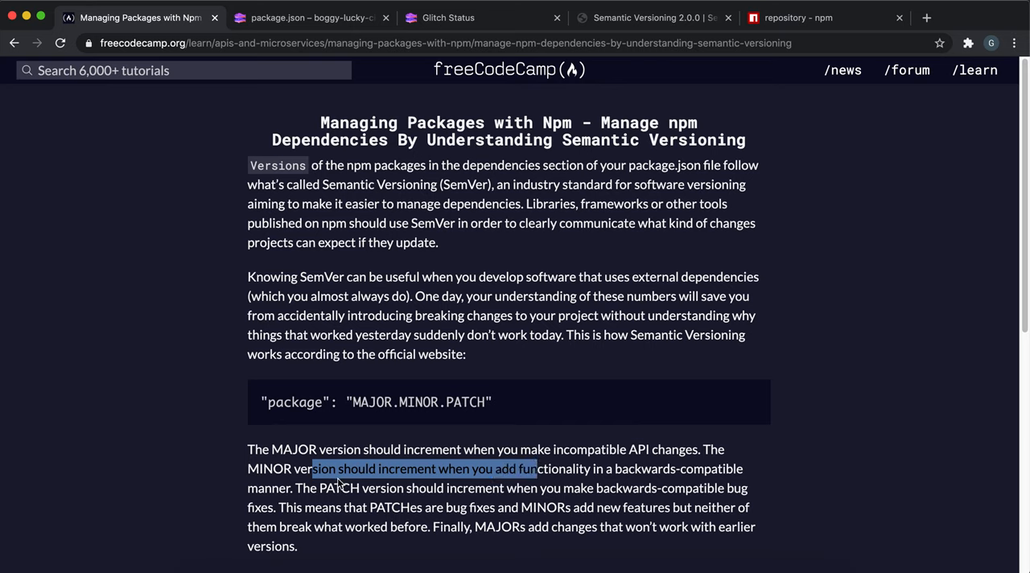
mouse_move(638, 470)
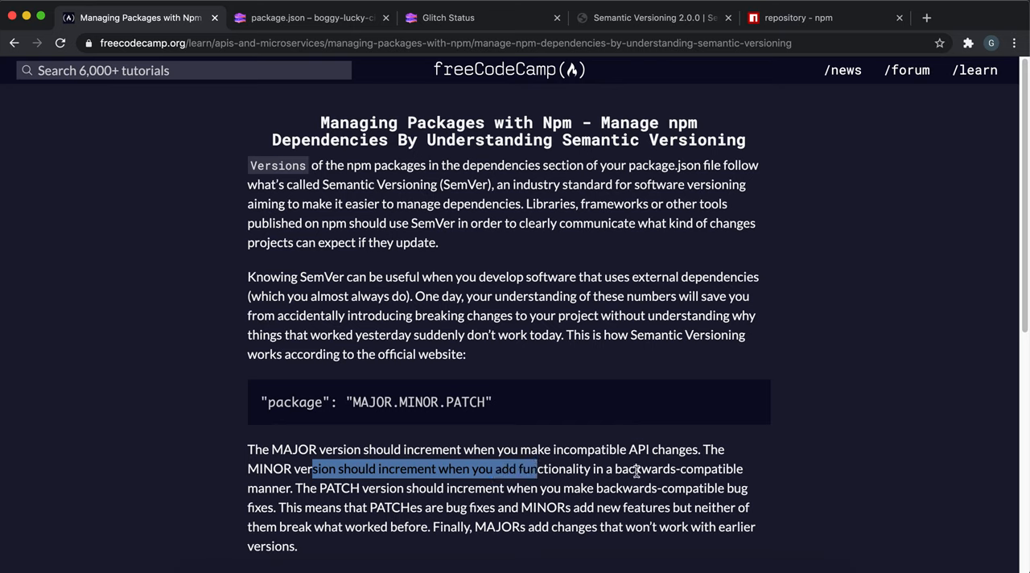
click(496, 489)
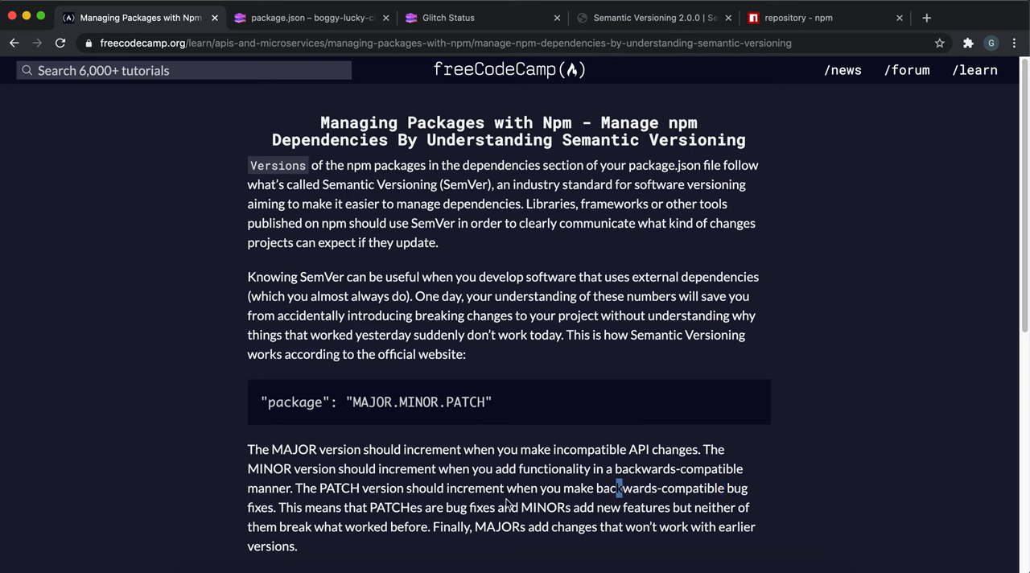
drag(618, 487, 499, 507)
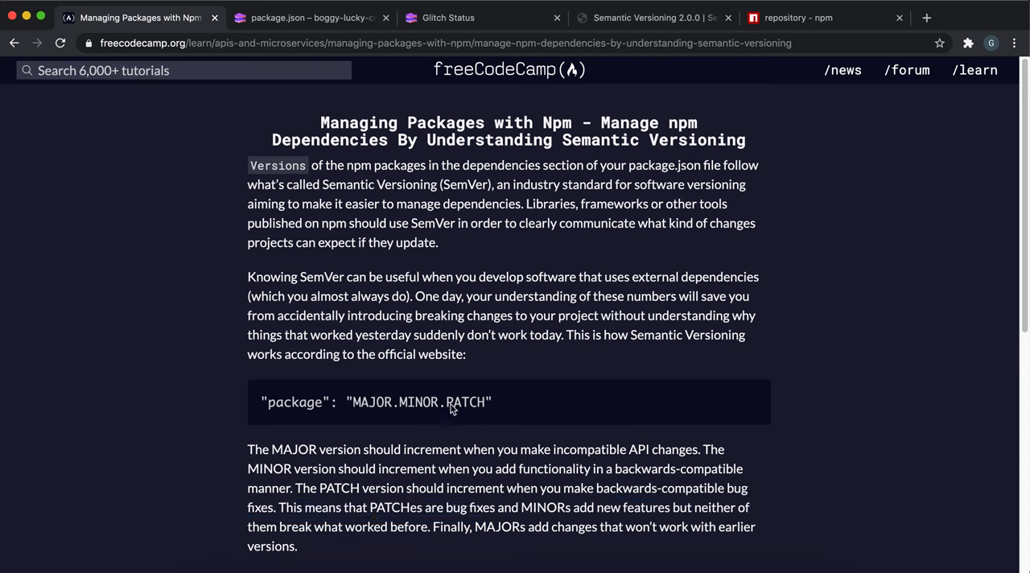
mouse_move(602, 530)
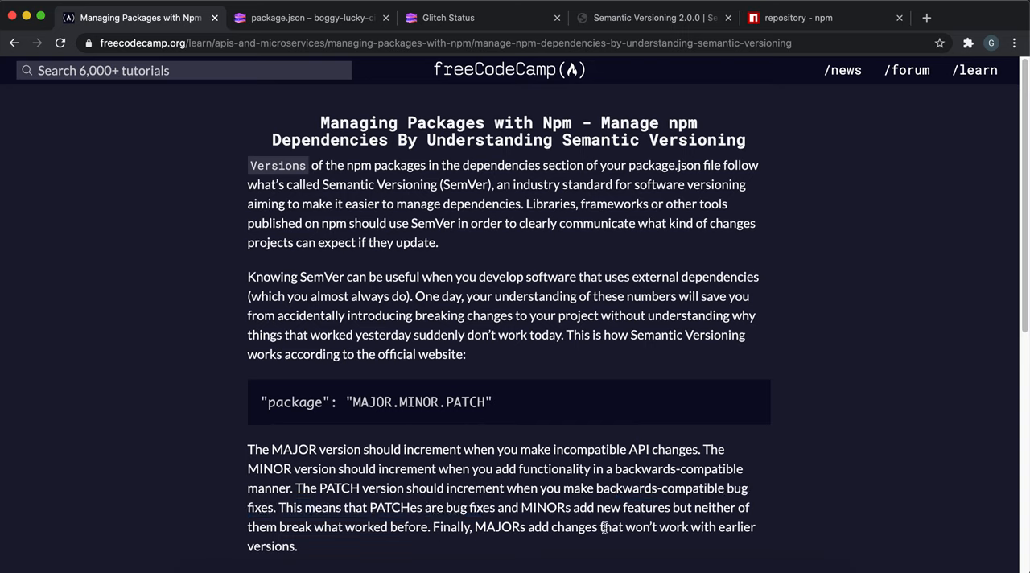
- Highlight the task's version requirement for moment, then switch to package.json in Glitch
scroll(down, 3)
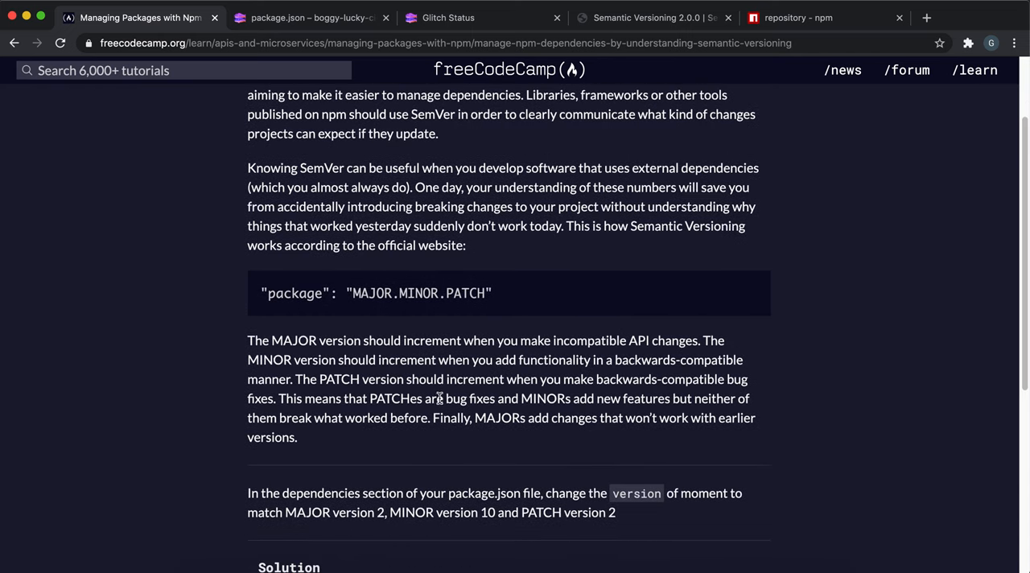
drag(294, 493, 560, 492)
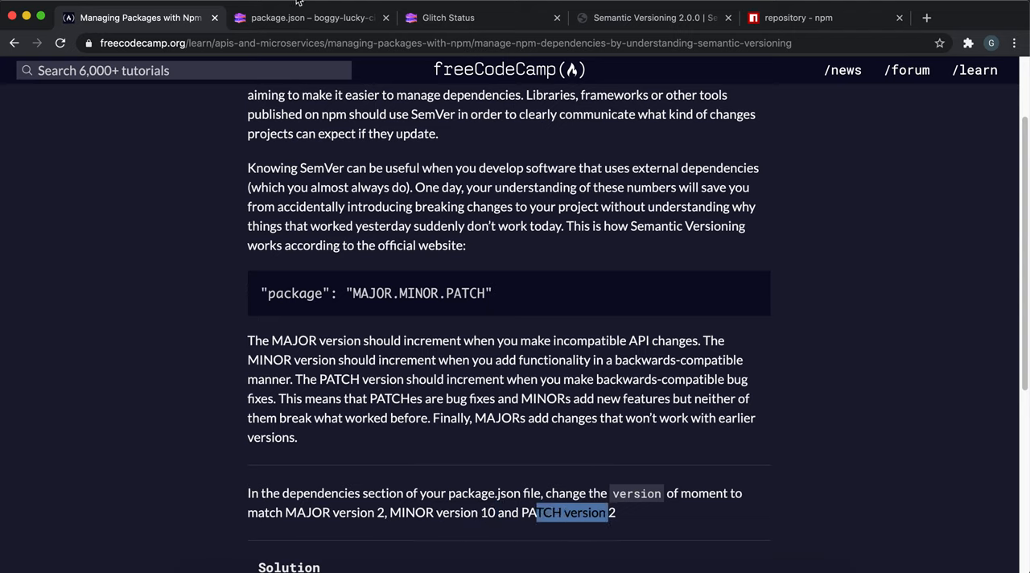
click(318, 18)
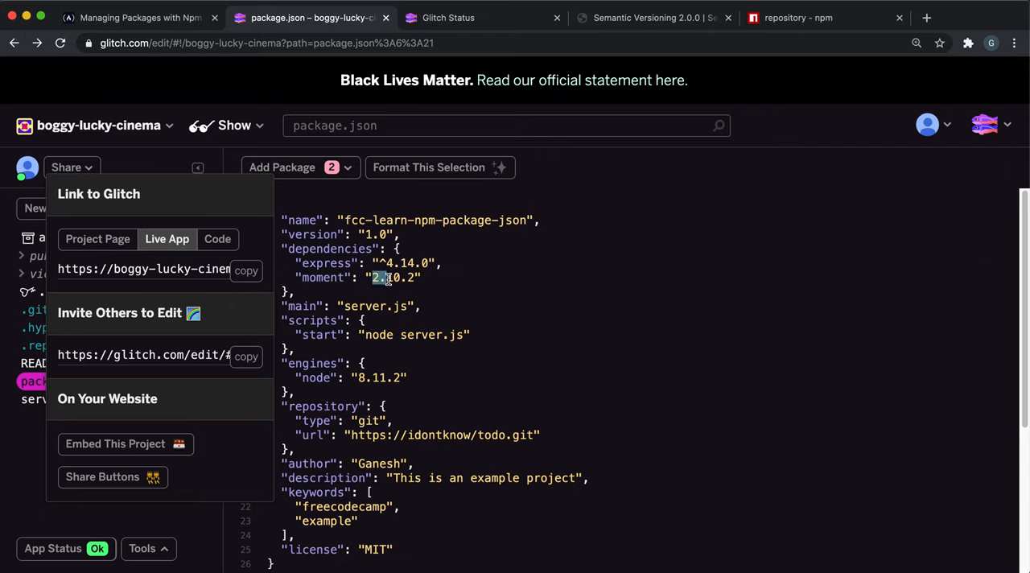
- Set moment to "2.10.2" in package.json and copy the live app link from Share
click(137, 18)
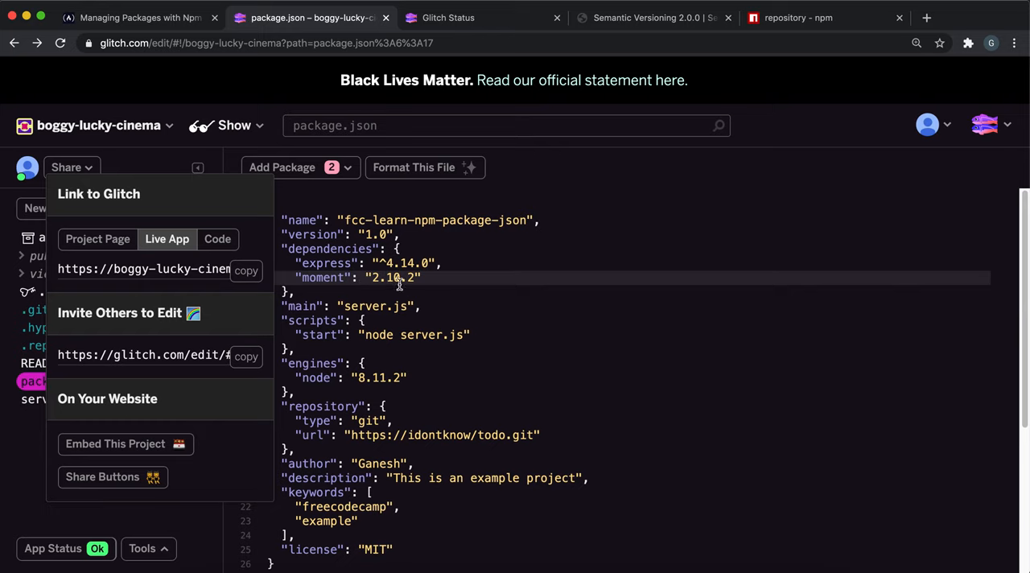
click(447, 17)
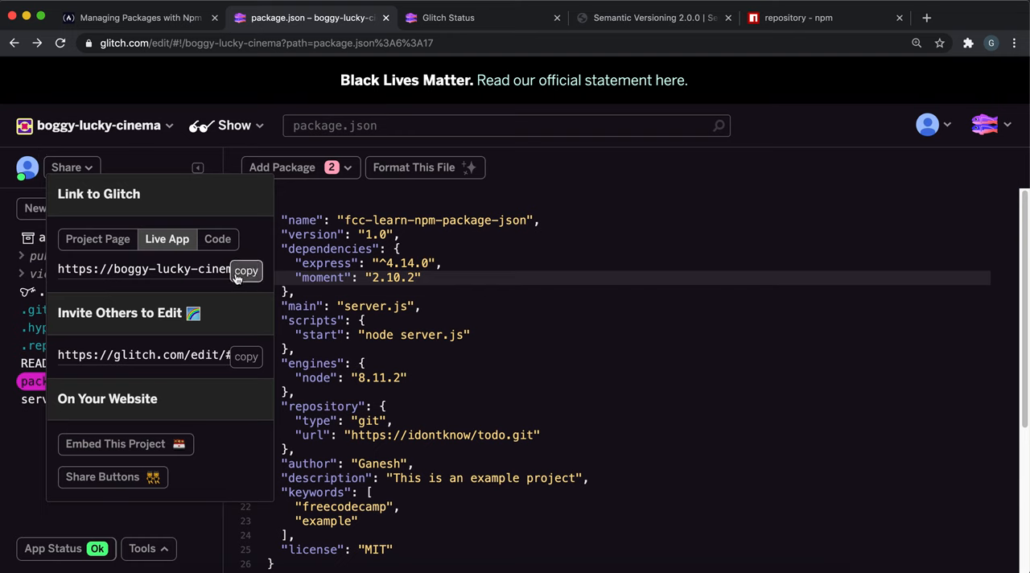
click(142, 16)
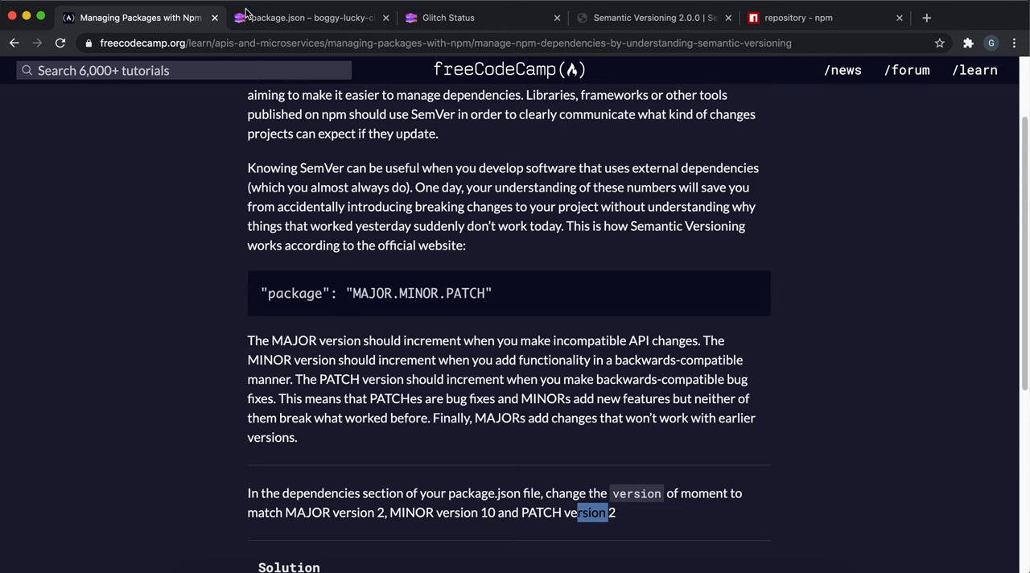
click(305, 18)
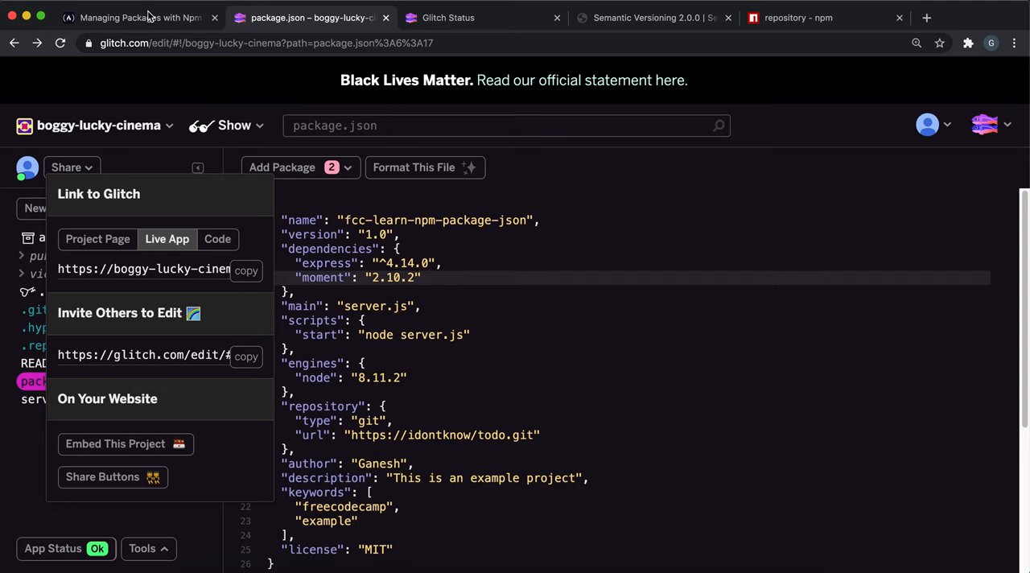
- Submit the Glitch live URL on freeCodeCamp and pass both moment dependency tests
click(141, 16)
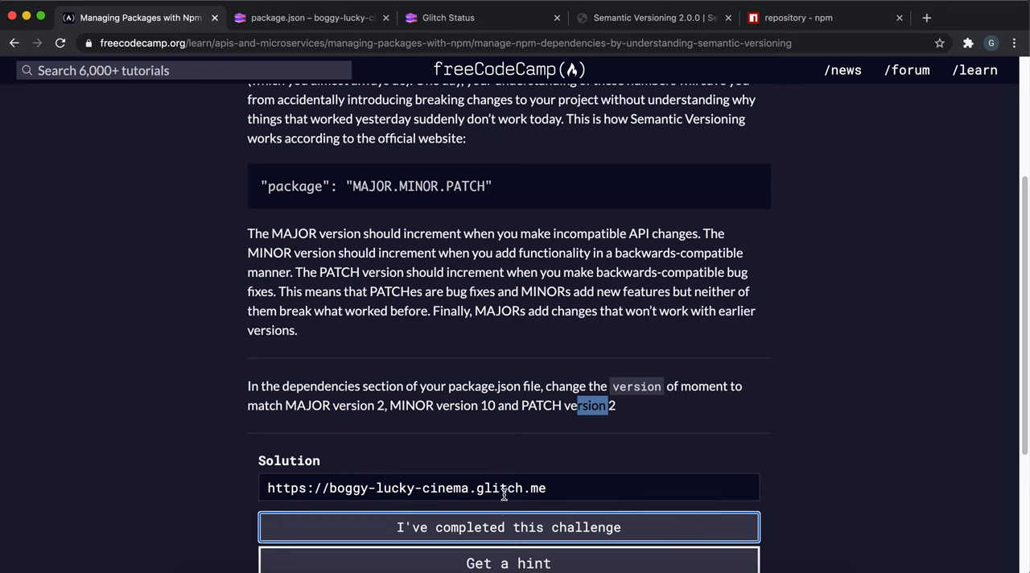
click(505, 526)
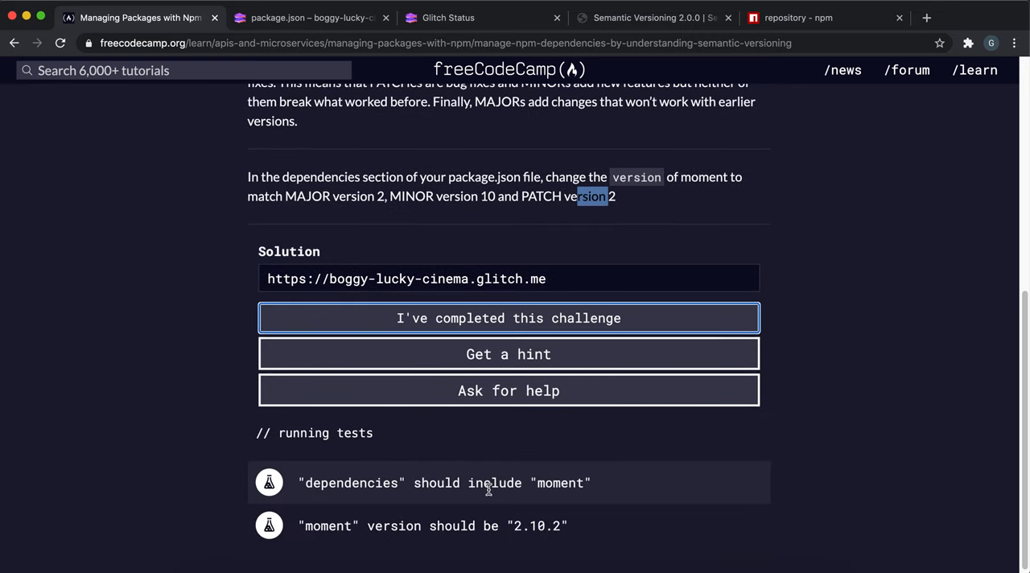
click(509, 318)
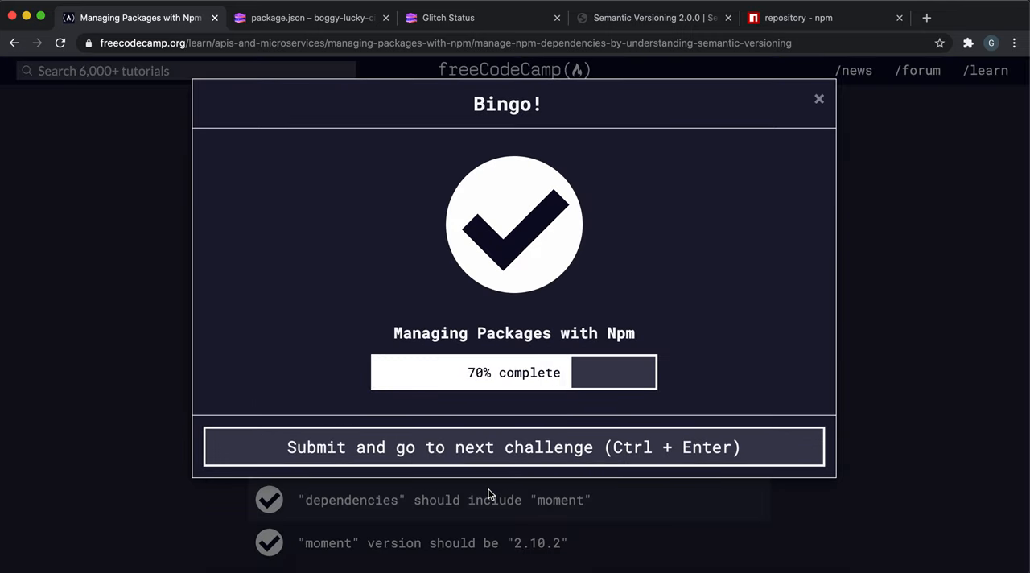